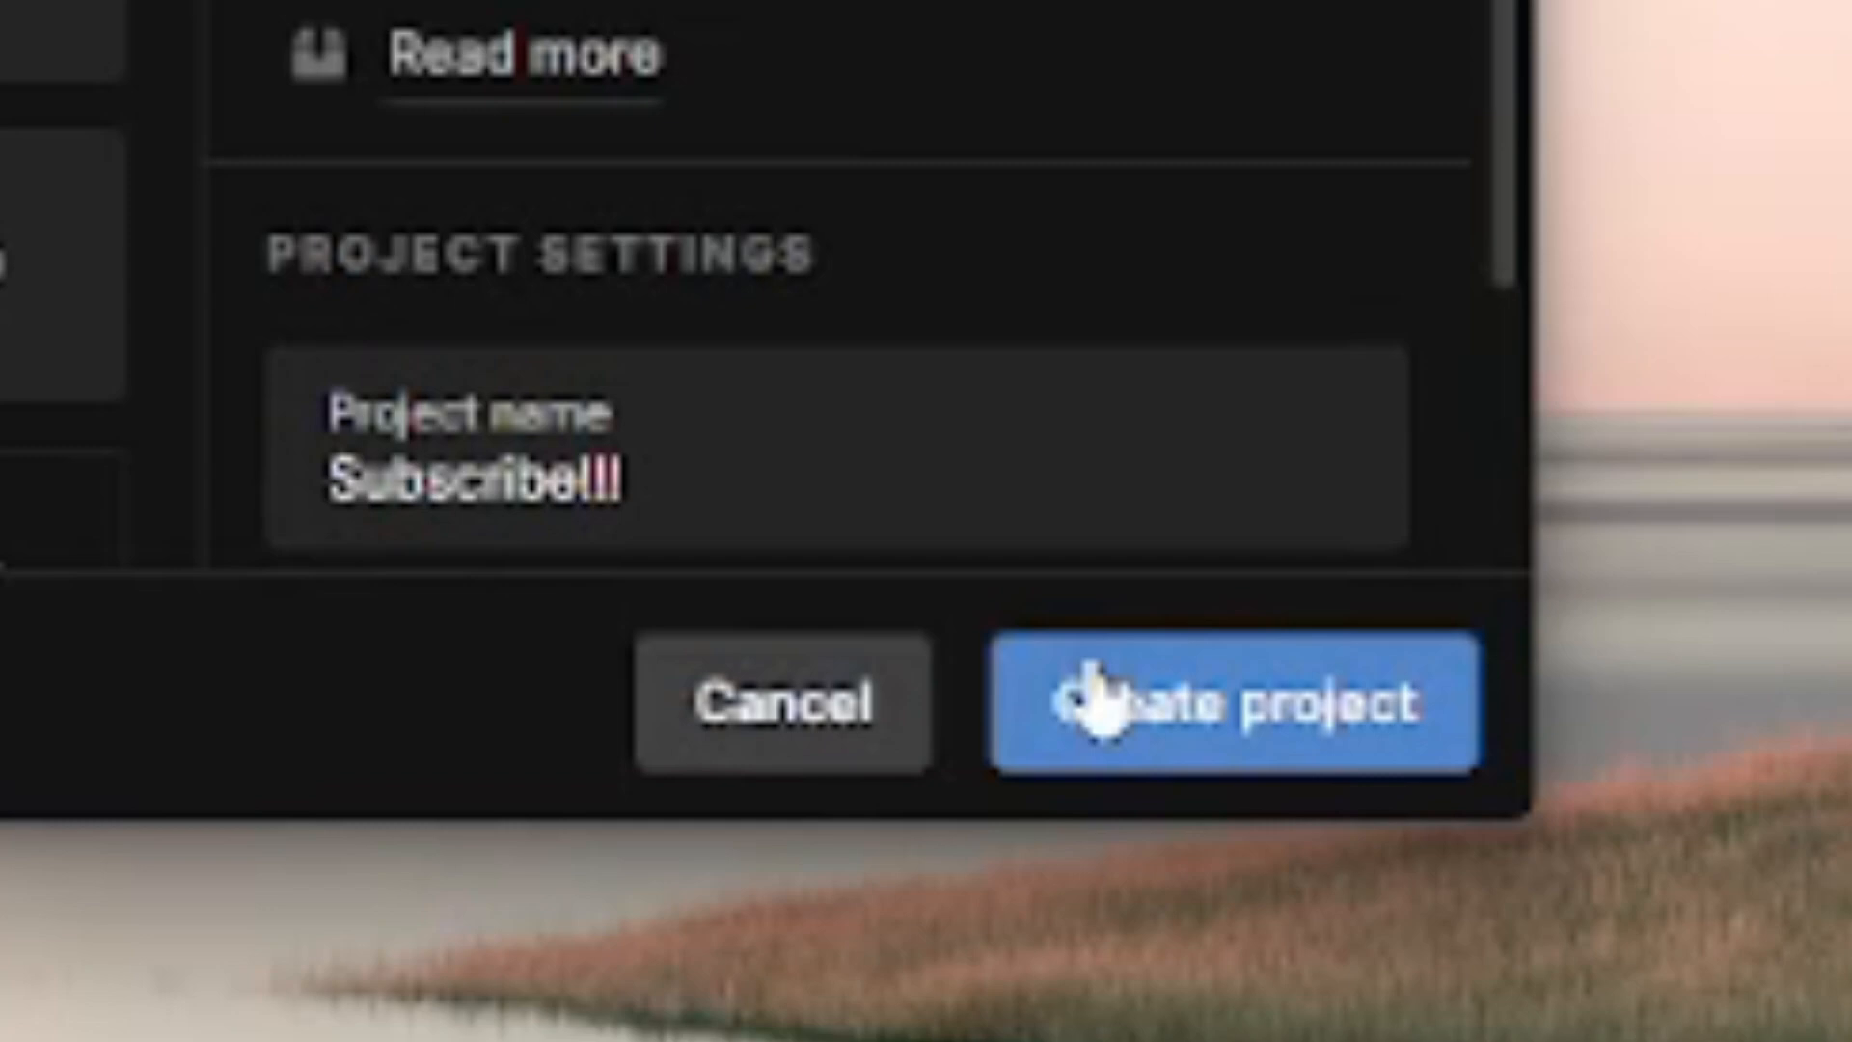
# - Create the Unity project named 'Subscribe!!!'
pyautogui.click(1232, 702)
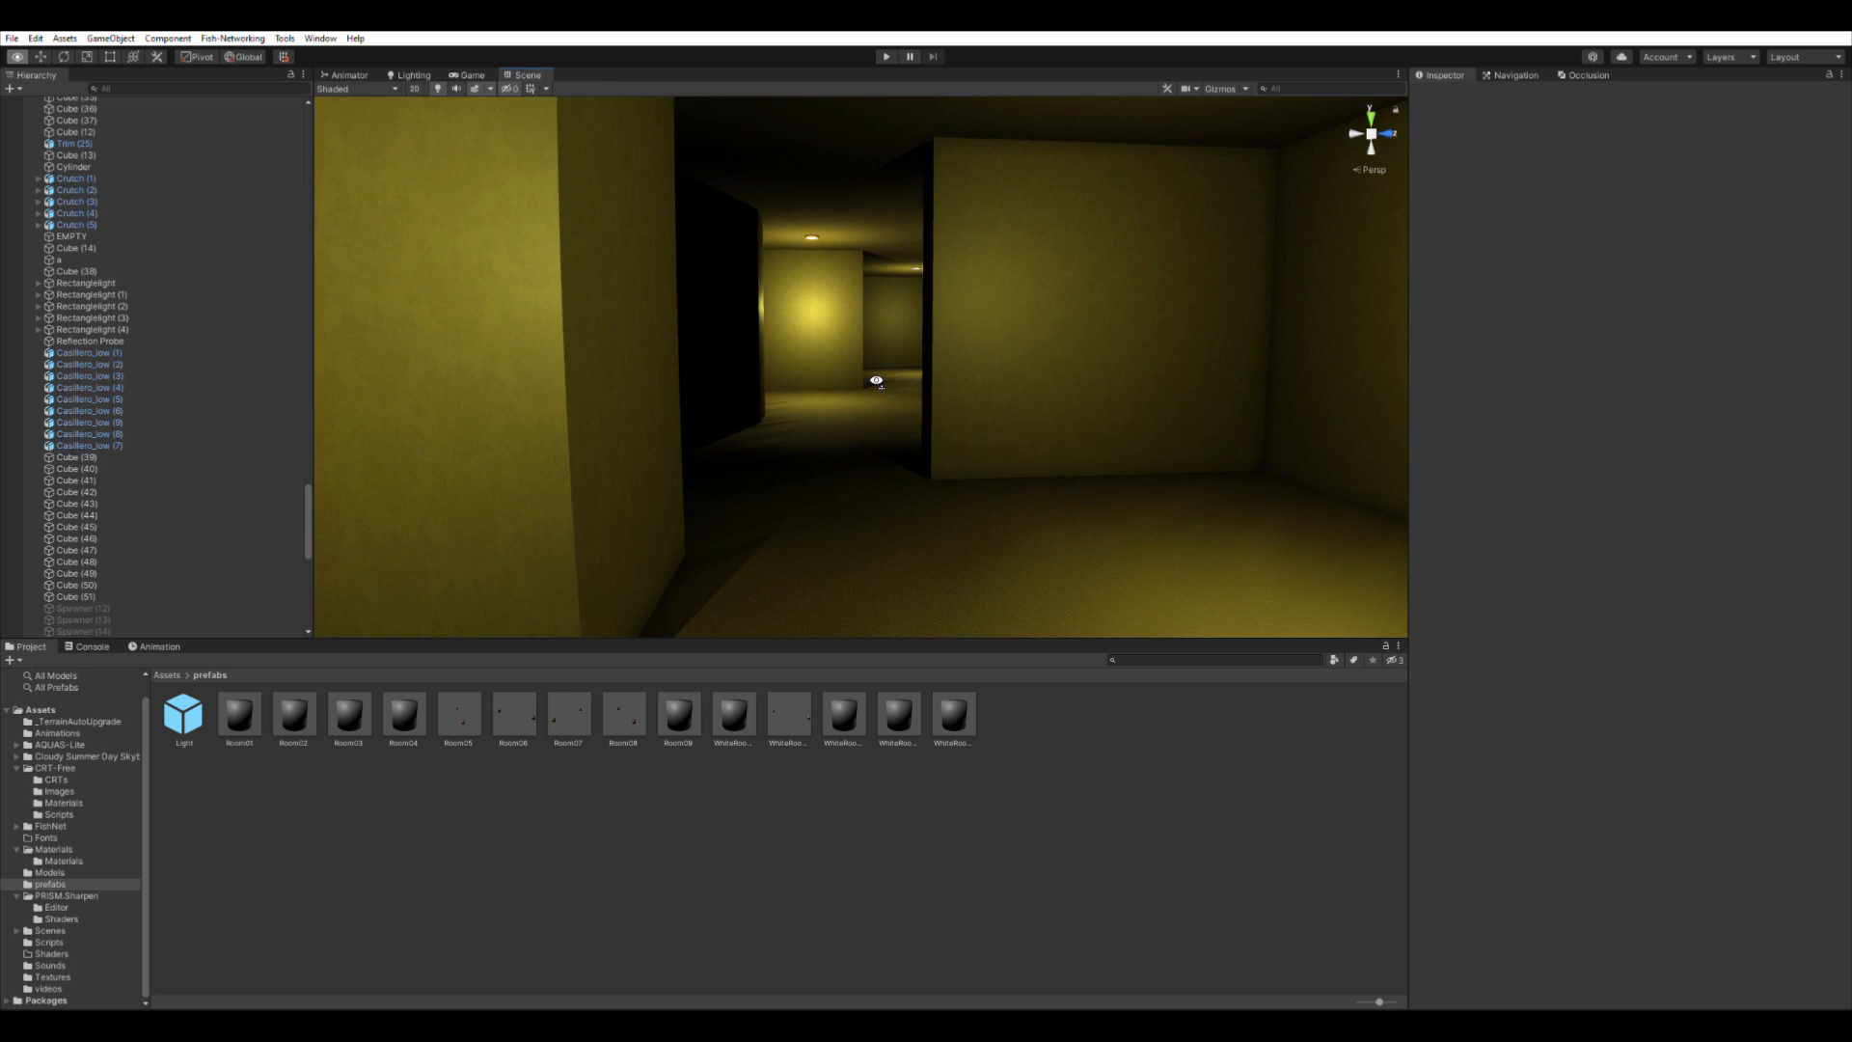
# - View the rendered dim beige room with two ceiling fans and a low counter
pyautogui.click(885, 56)
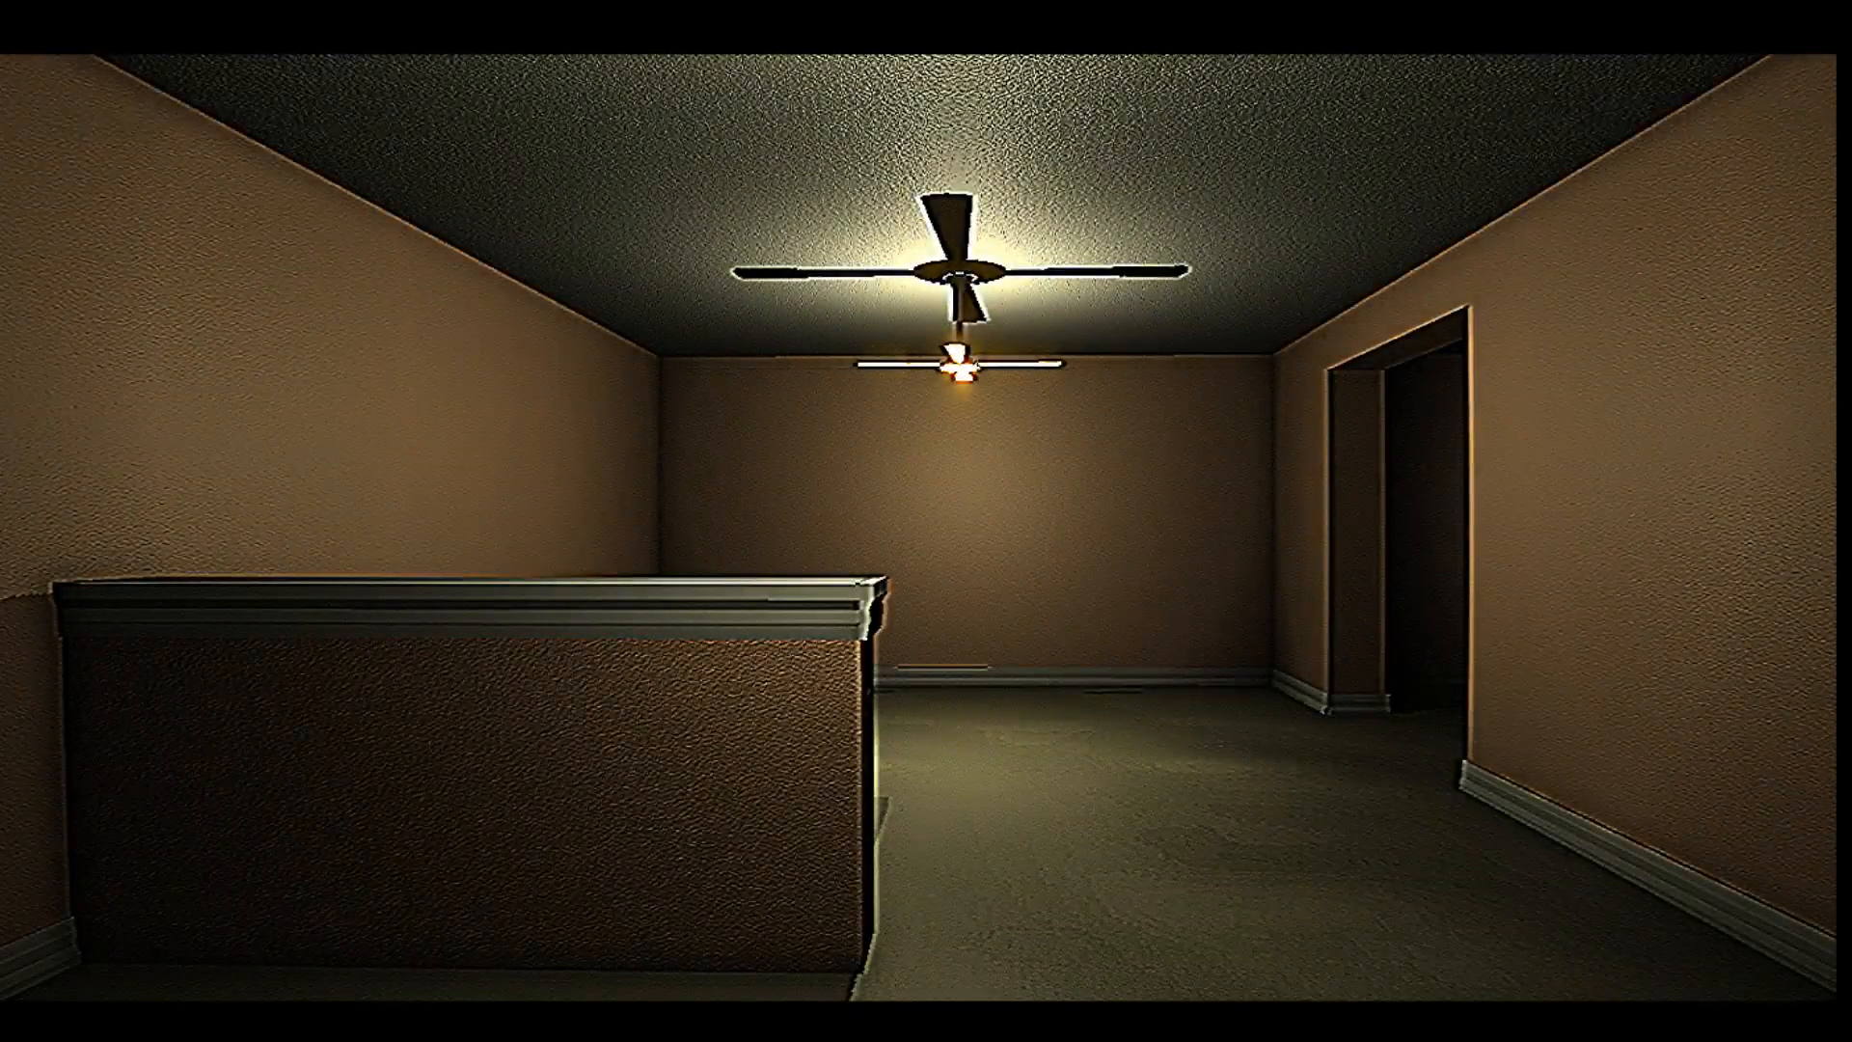